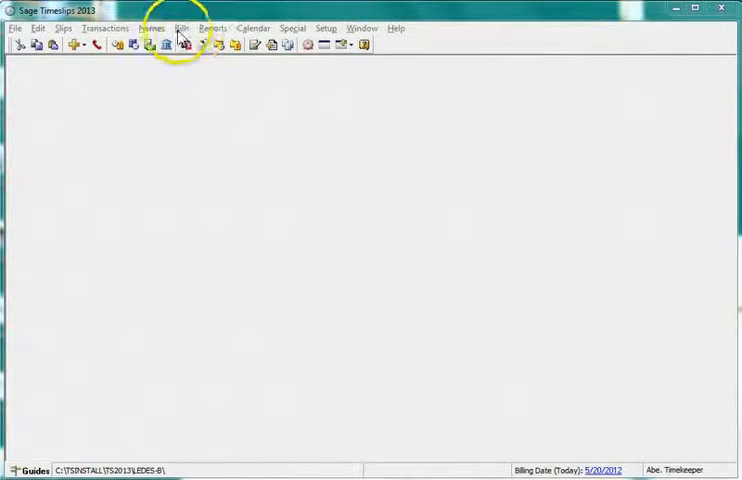
# Make the Billing Start client custom field a Relative Date and save the custom fields
pyautogui.click(181, 28)
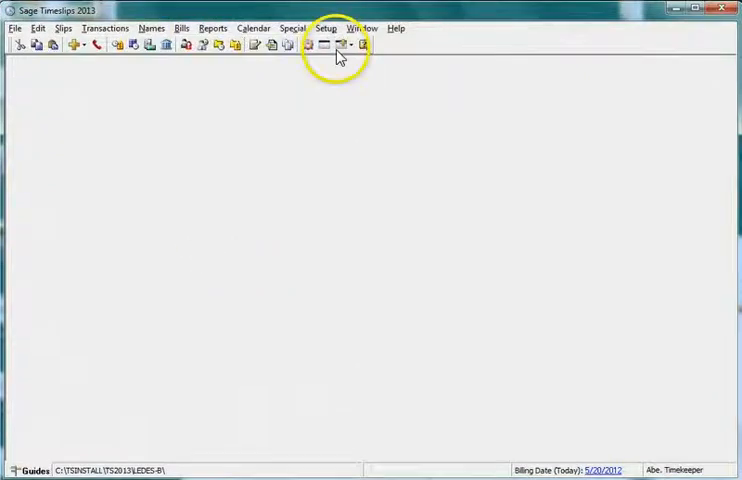
pyautogui.click(325, 27)
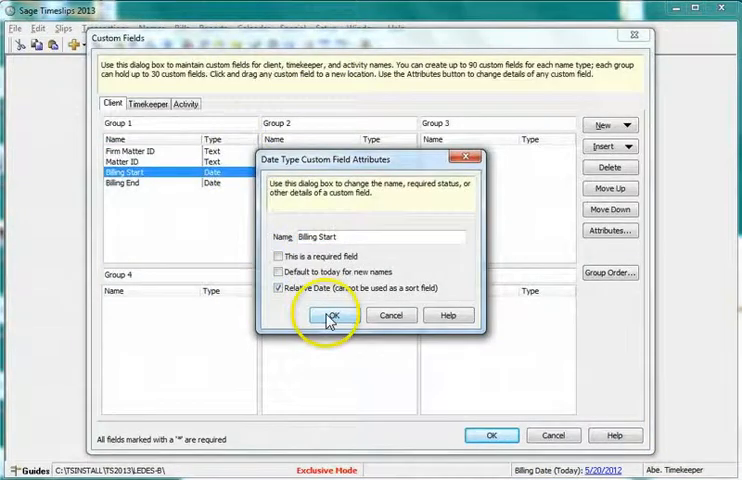
pyautogui.click(332, 315)
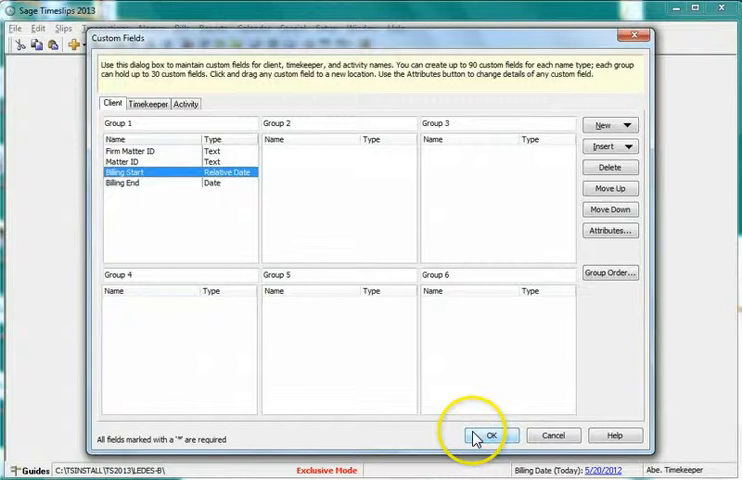
pyautogui.click(489, 434)
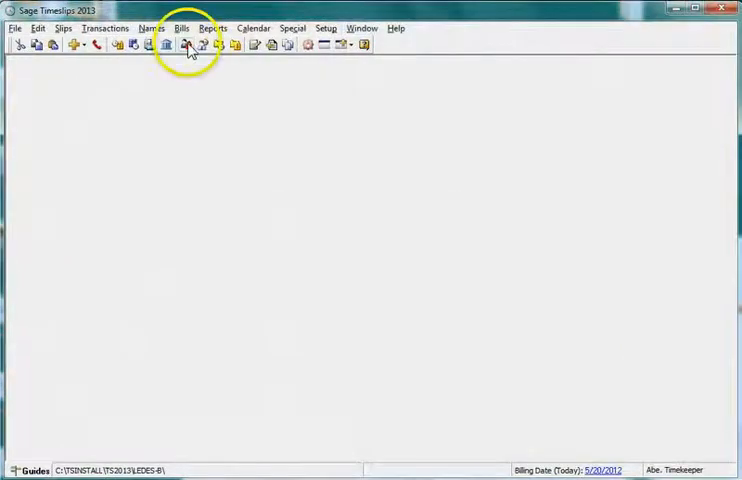
# In C. Lient's Custom fields, set Billing Start to the current month's first day and Billing End to 5/12/2012, then start a new slip
pyautogui.click(187, 44)
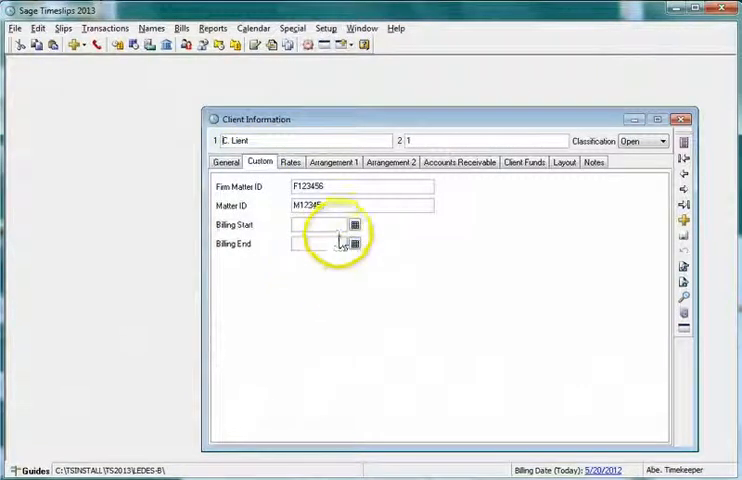
pyautogui.click(352, 226)
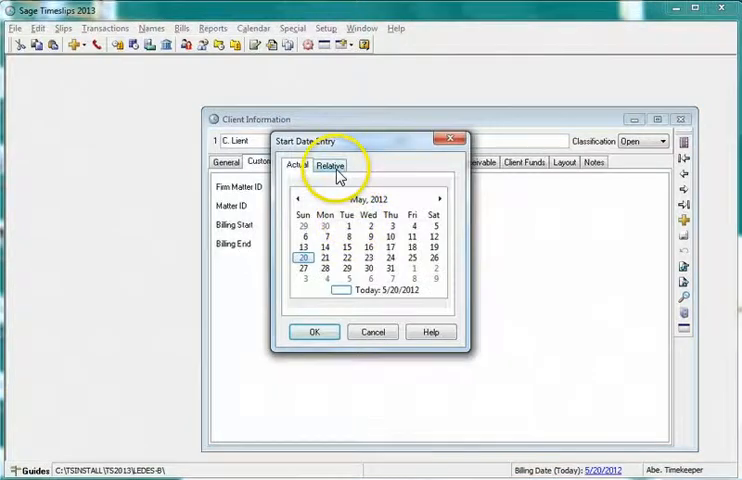
pyautogui.click(331, 165)
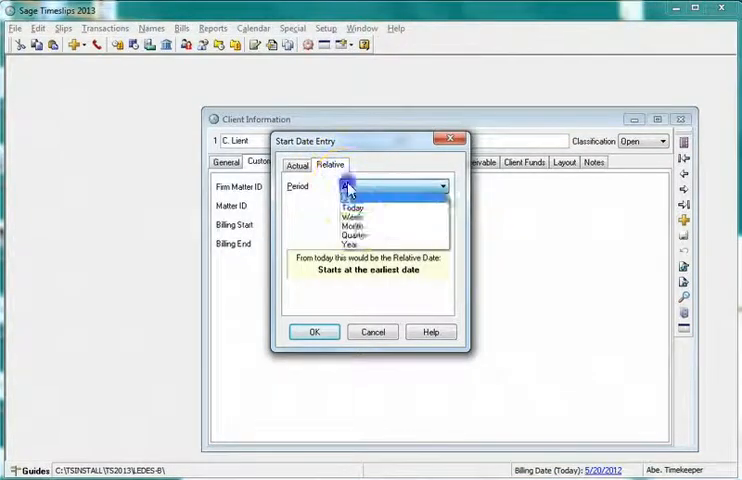
pyautogui.click(350, 215)
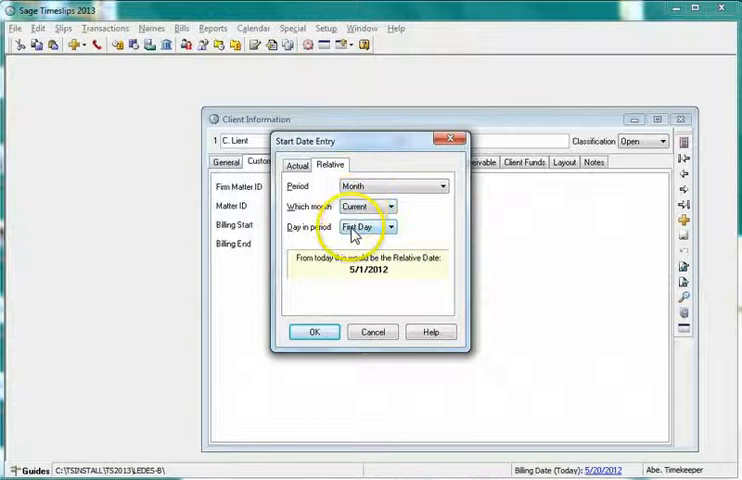
pyautogui.click(314, 331)
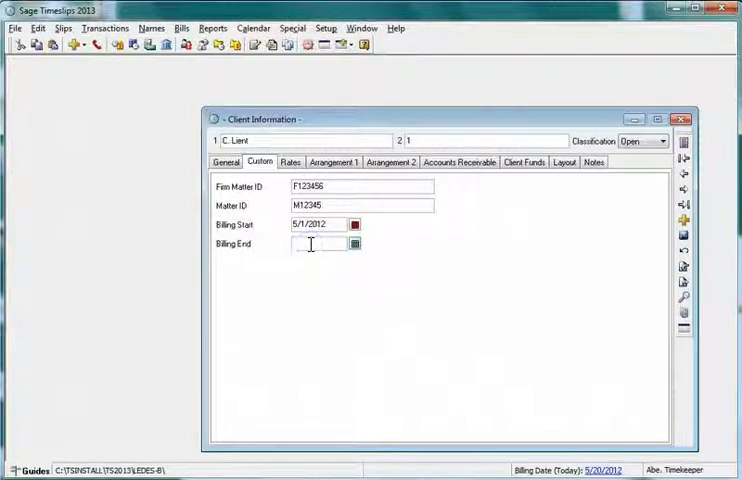
pyautogui.write('05')
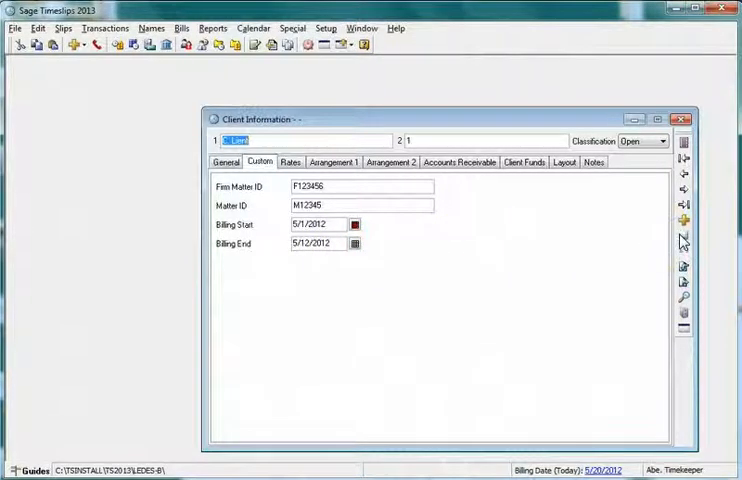
pyautogui.moveTo(681, 239)
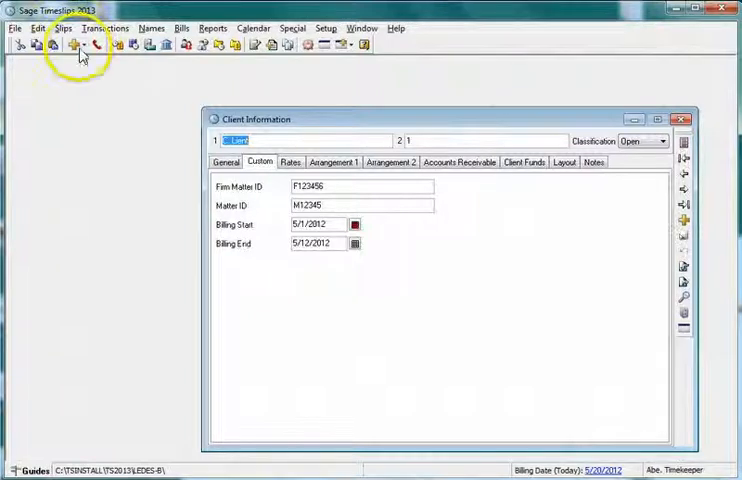
pyautogui.click(78, 44)
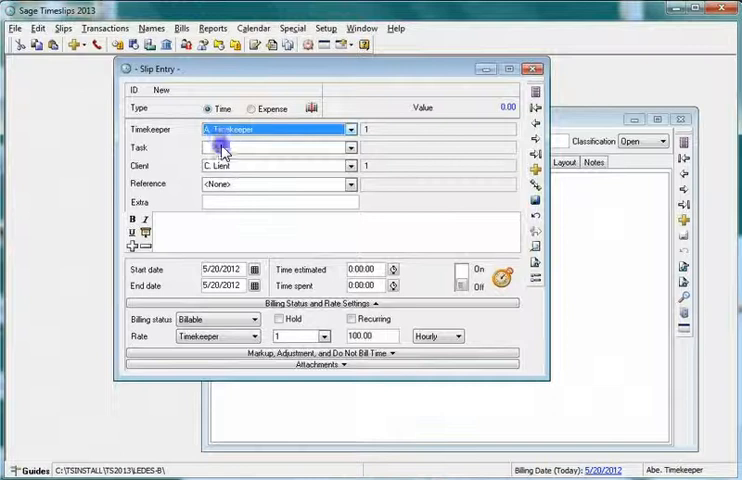
# Choose a task for C. Lient's new time slip
pyautogui.click(278, 147)
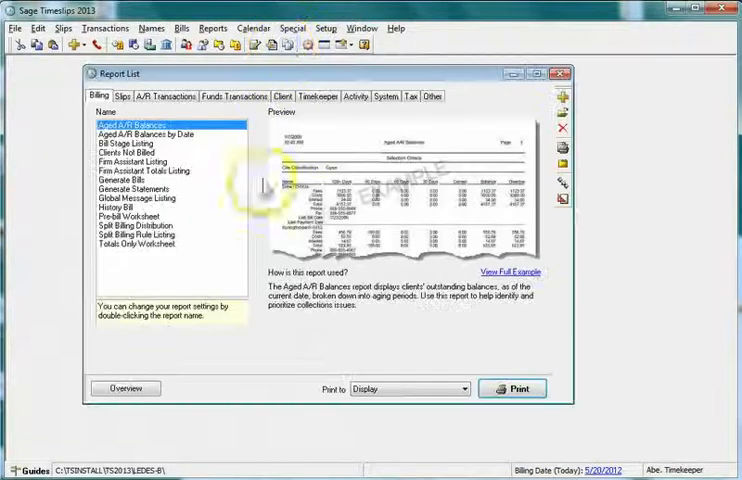
# Run Generate Bills for the client with output sent to Printer
pyautogui.click(124, 178)
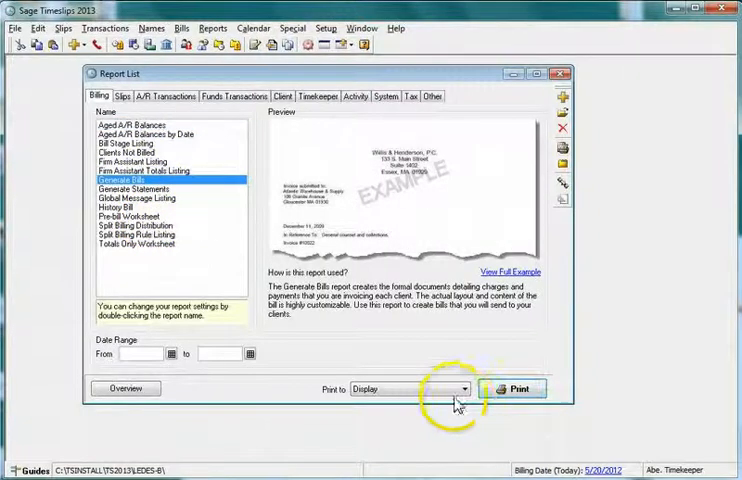
pyautogui.click(466, 389)
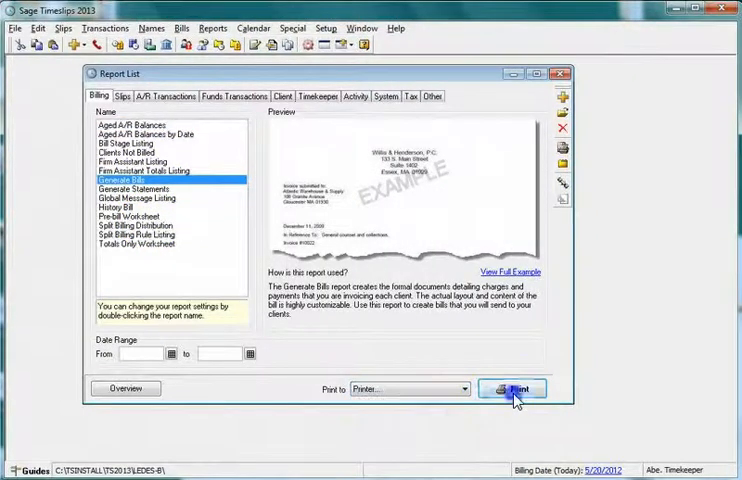
pyautogui.click(513, 389)
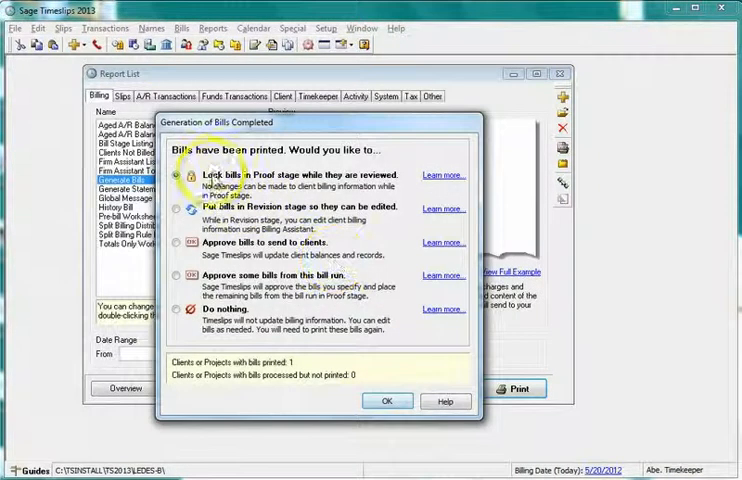
# Lock the bills in Proof stage, skip envelopes and labels, and close the Report List
pyautogui.click(386, 401)
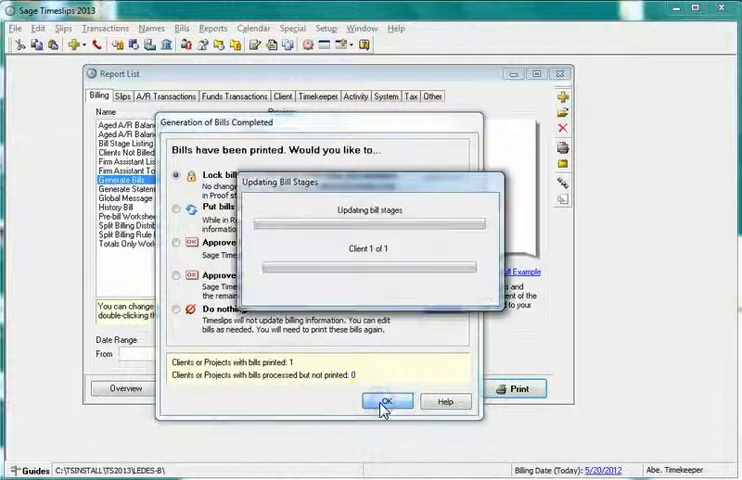
pyautogui.click(385, 401)
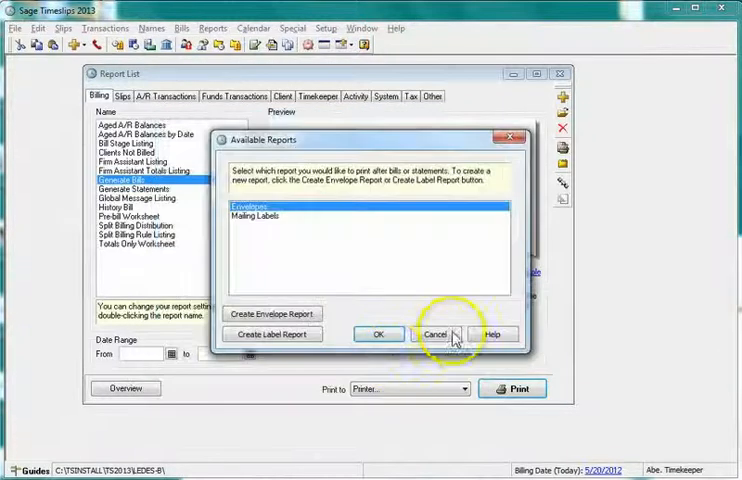
pyautogui.click(435, 334)
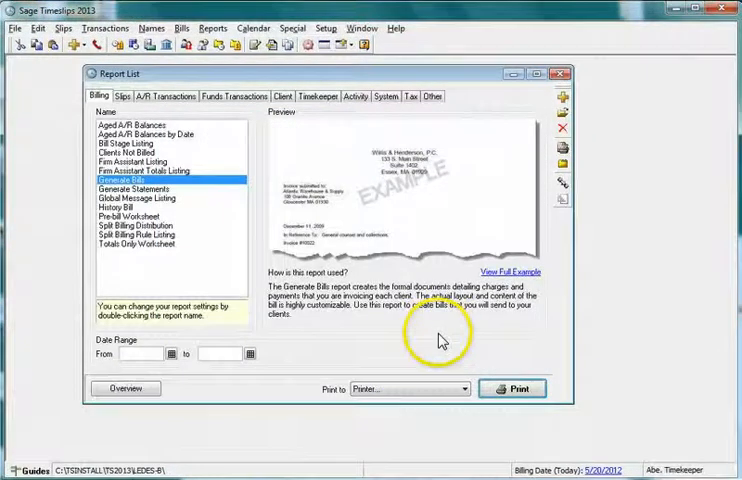
pyautogui.click(560, 72)
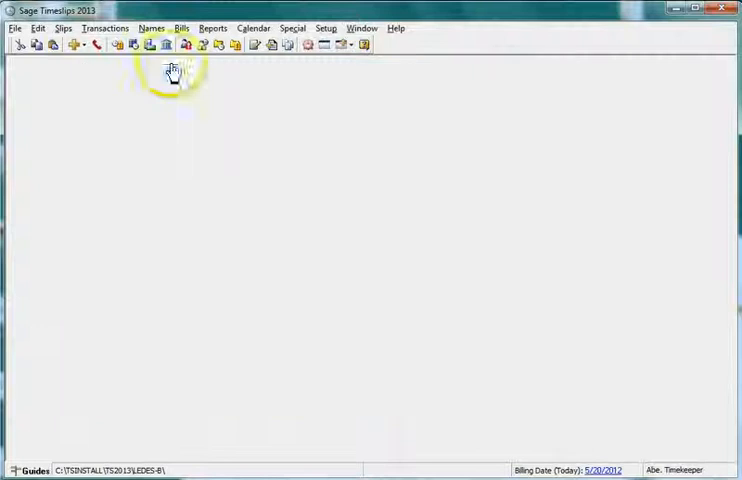
# Export the bill via LEDES1998B Format Delivery and save it as LEDES1998B.DAT
pyautogui.click(181, 28)
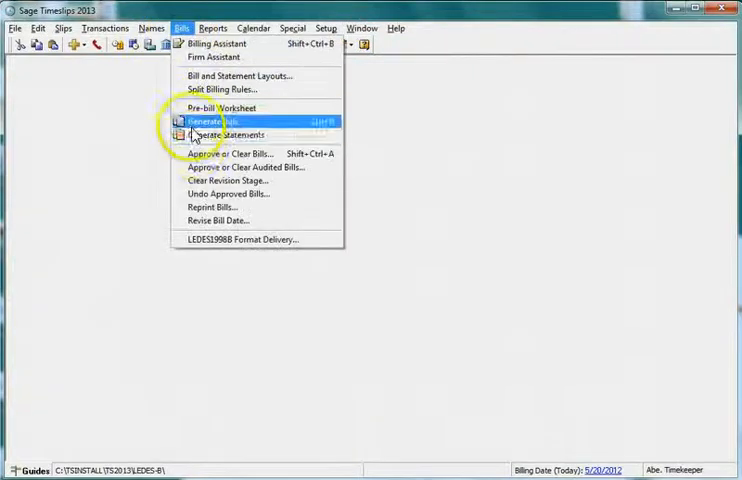
pyautogui.click(241, 239)
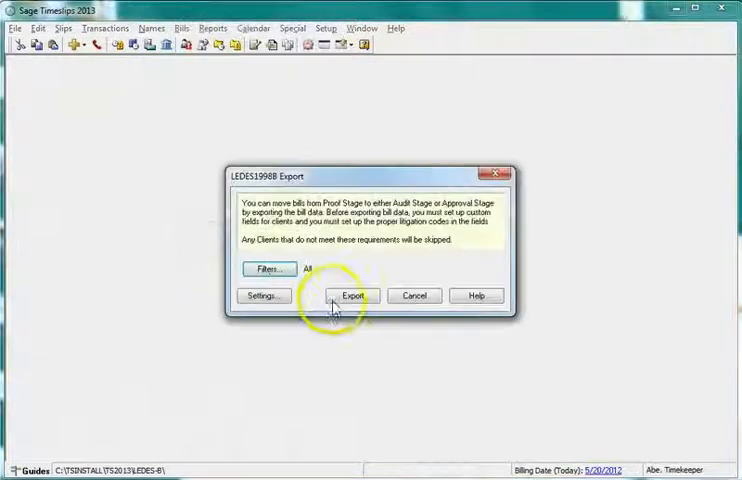
pyautogui.click(352, 296)
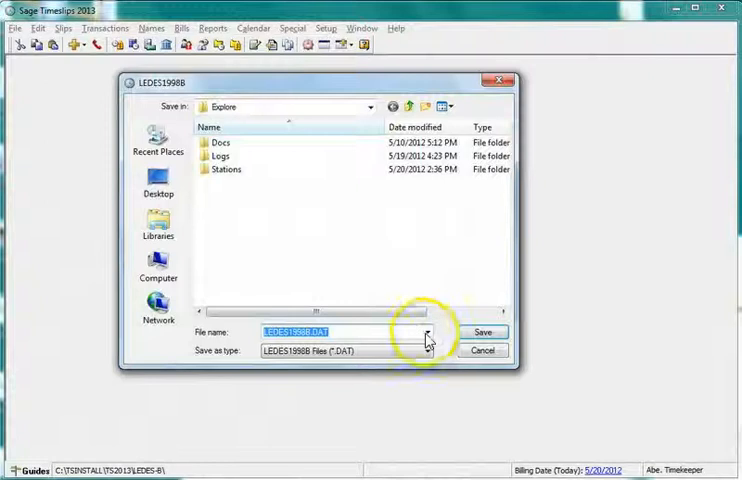
pyautogui.click(483, 331)
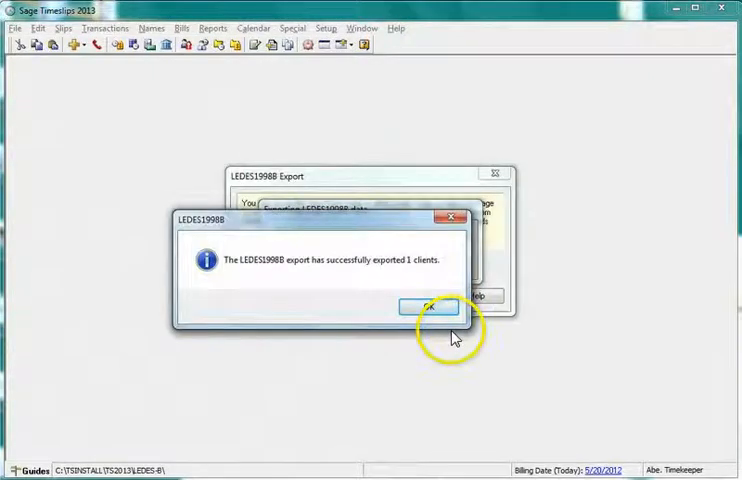
pyautogui.click(430, 307)
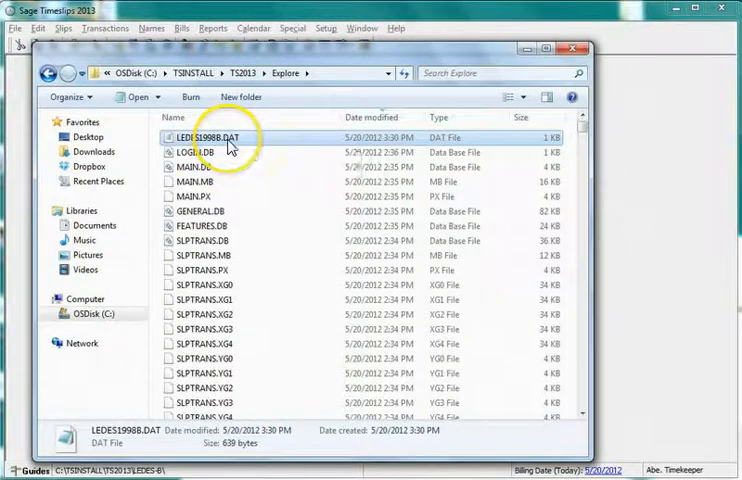
# Open LEDES1998B.DAT in Notepad and select the billing start date value 20120501
pyautogui.doubleClick(196, 135)
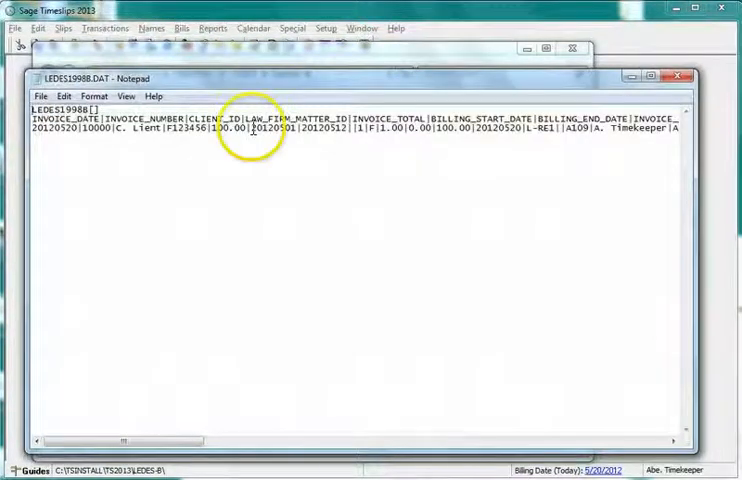
pyautogui.doubleClick(263, 132)
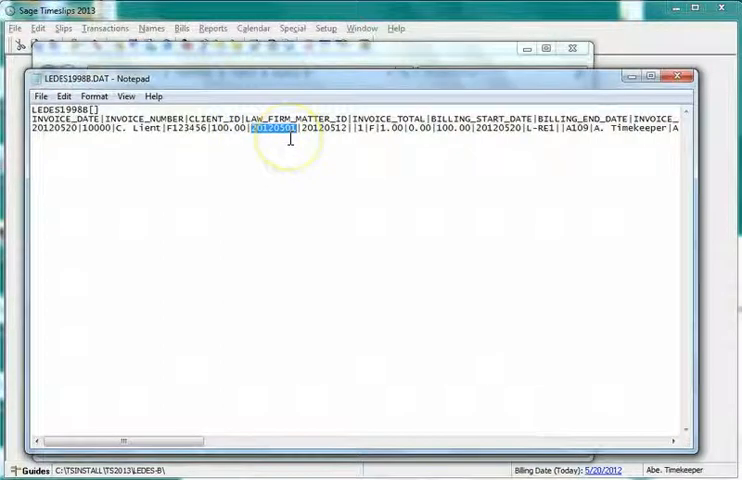
pyautogui.moveTo(475, 135)
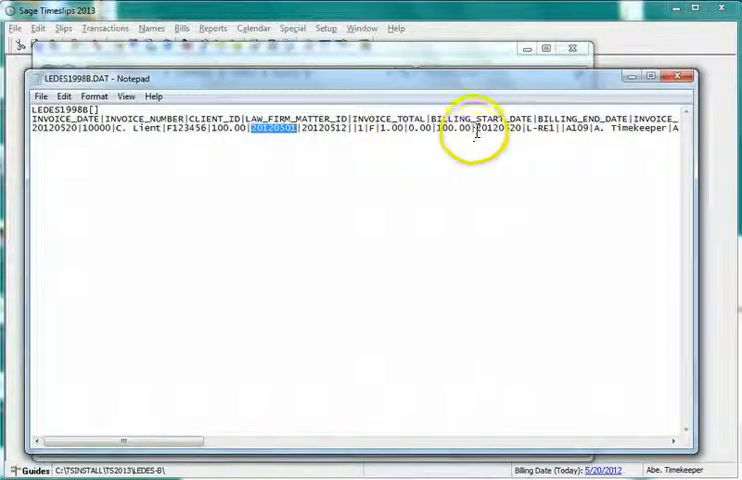